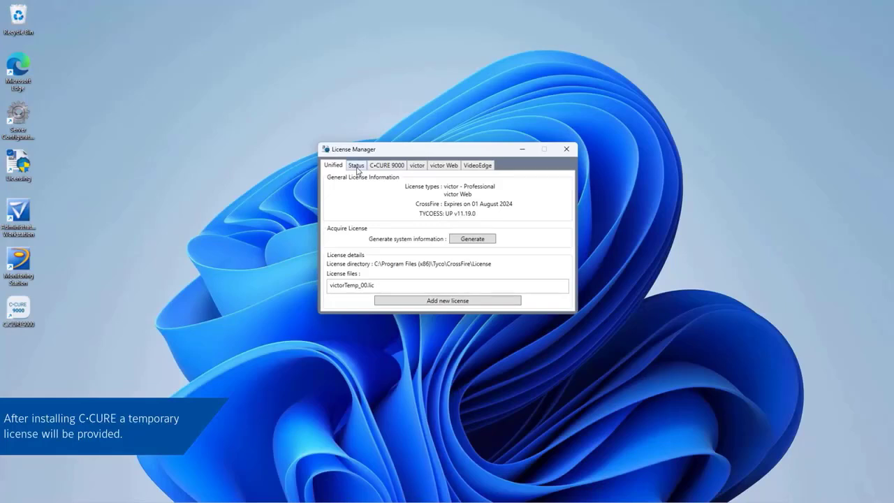
# View the Status tab showing a valid temporary license with 120 days left
pyautogui.click(356, 165)
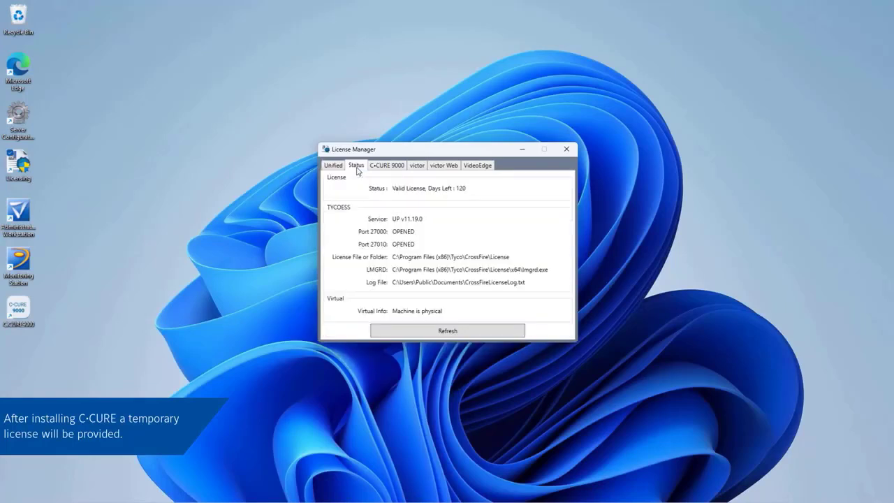
pyautogui.click(386, 165)
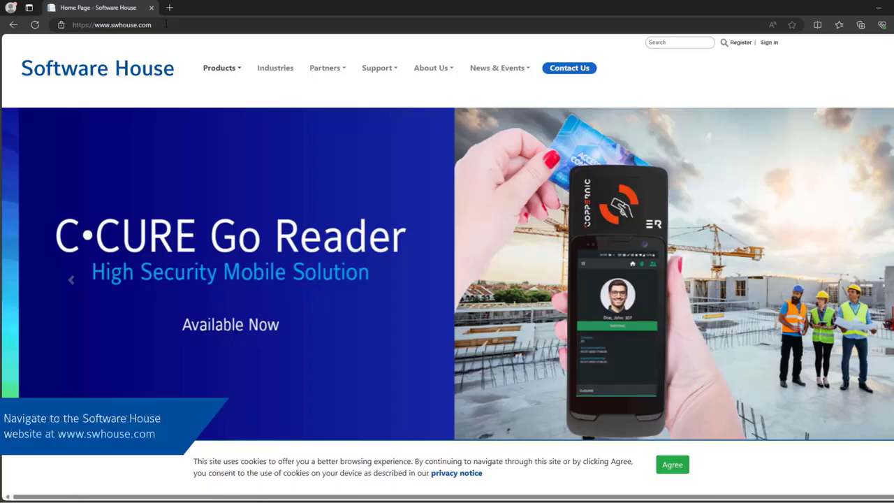
pyautogui.click(769, 42)
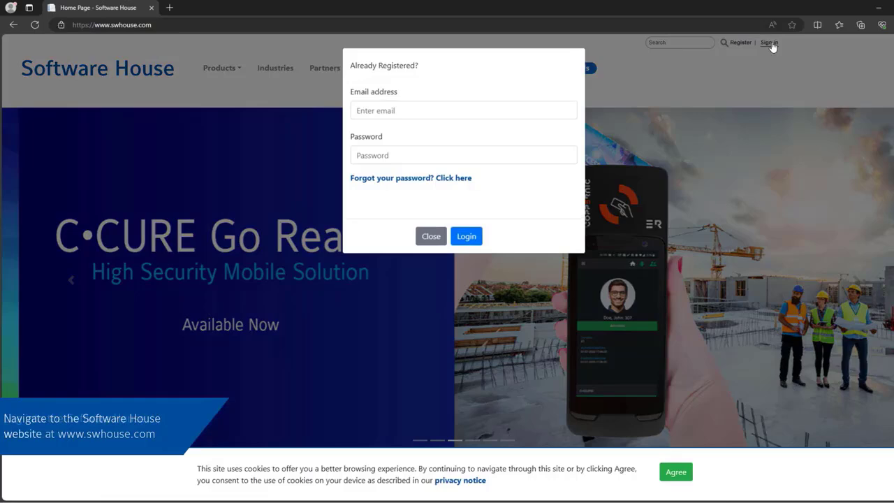
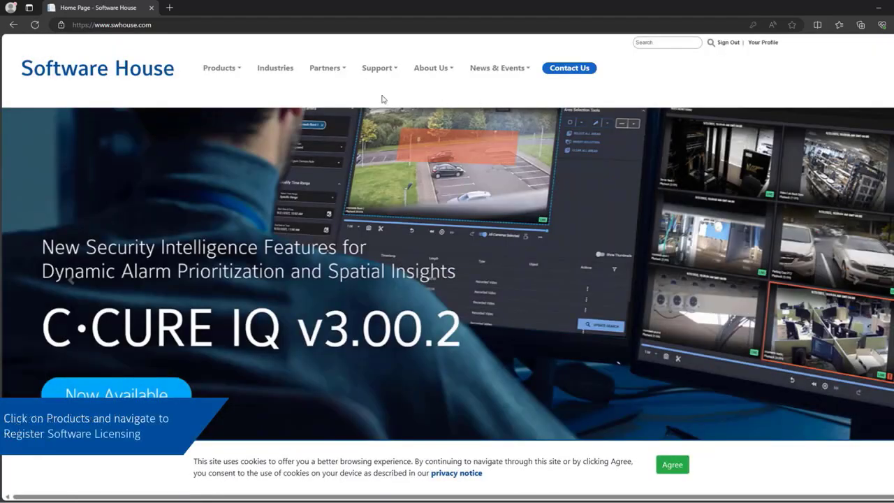
pyautogui.click(220, 68)
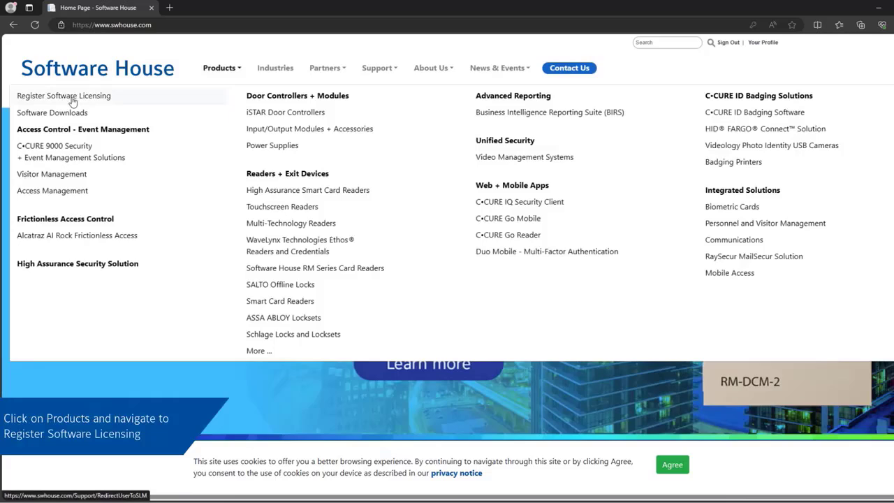
pyautogui.click(63, 96)
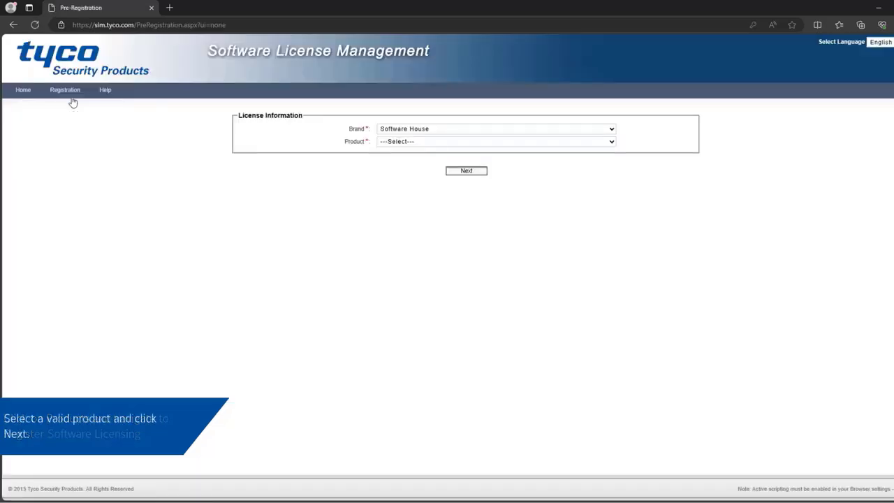
# Pick CCURE 9000 (>= V2.3) as the product to register
pyautogui.click(496, 142)
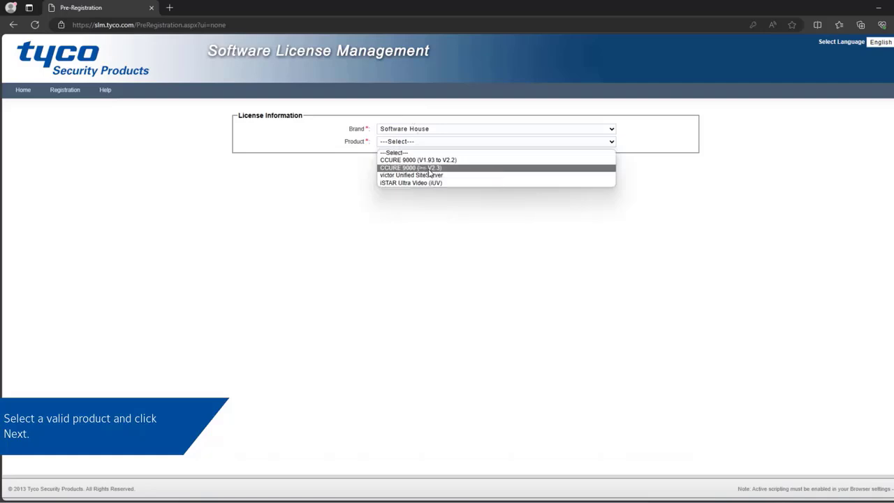
pyautogui.click(411, 167)
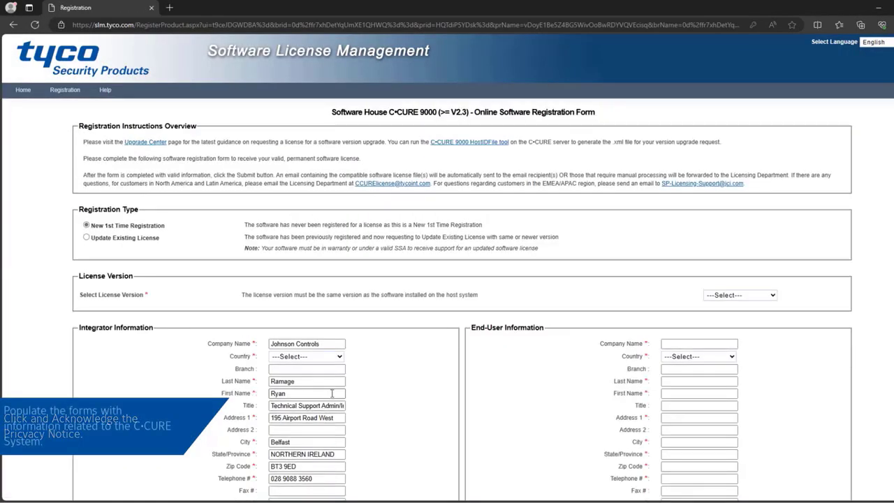
# Set license version V3.0, fill integrator and end-user details, and start attaching the XML
pyautogui.click(739, 224)
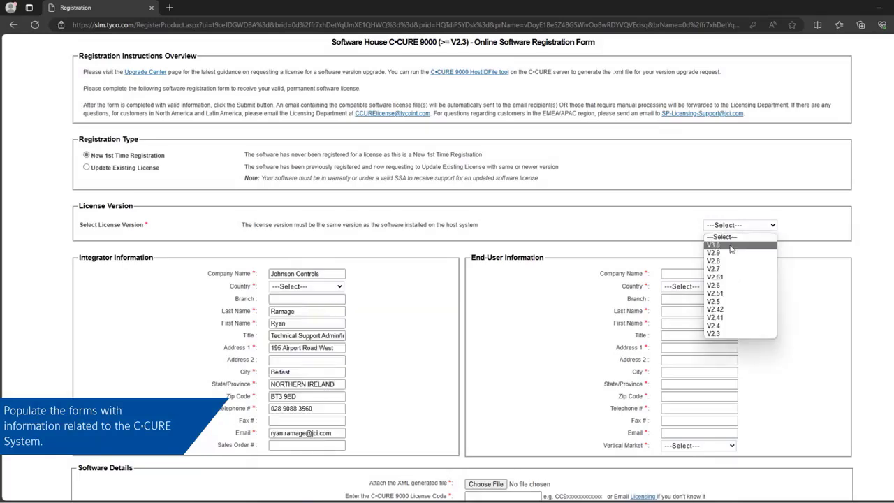
pyautogui.click(712, 245)
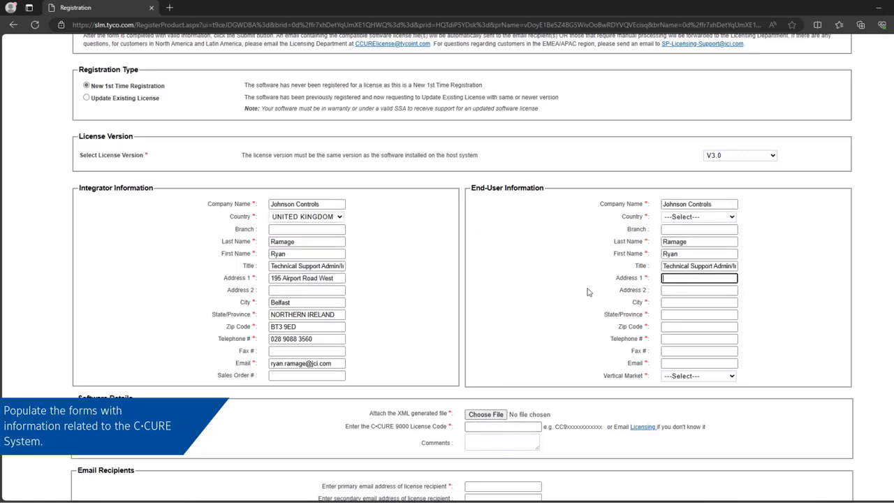
pyautogui.click(306, 363)
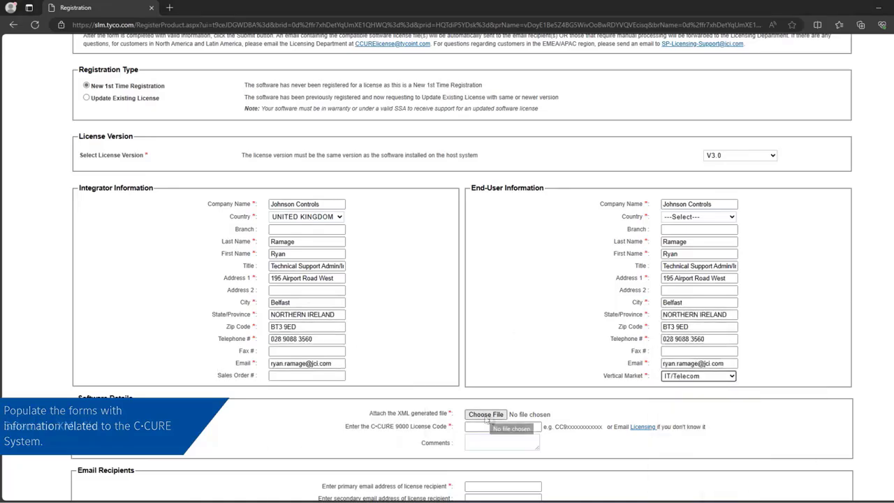
pyautogui.click(486, 414)
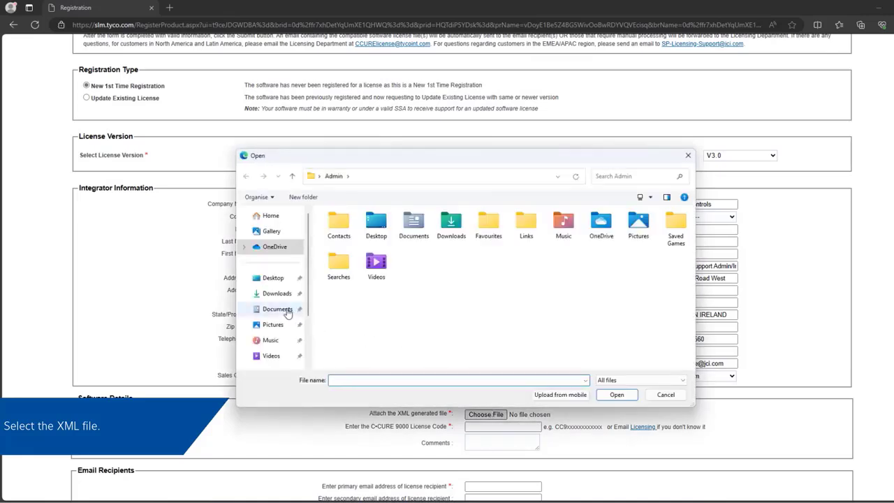
# Attach the unifiedServer SysInfo XML file from Documents
pyautogui.click(278, 309)
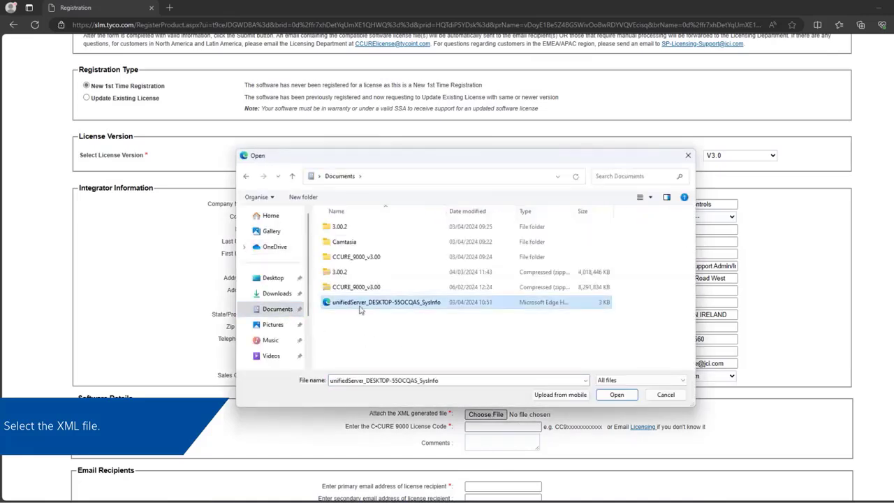
pyautogui.click(616, 395)
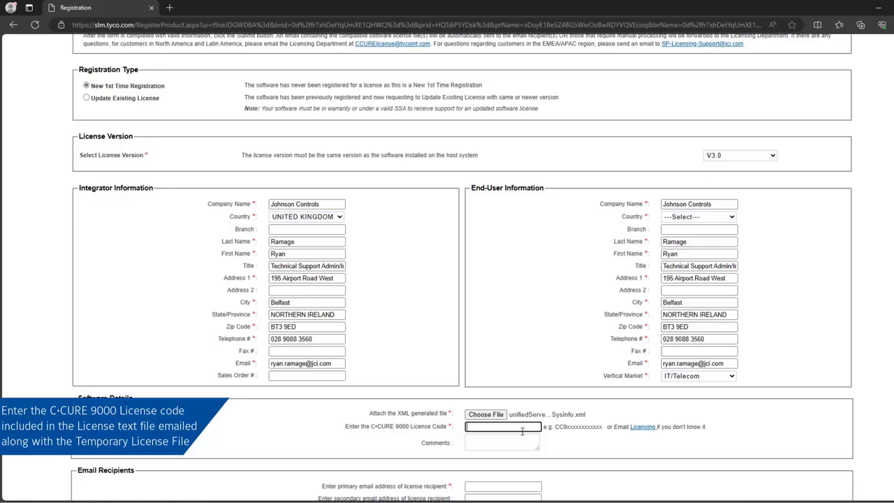
pyautogui.write('1234567890')
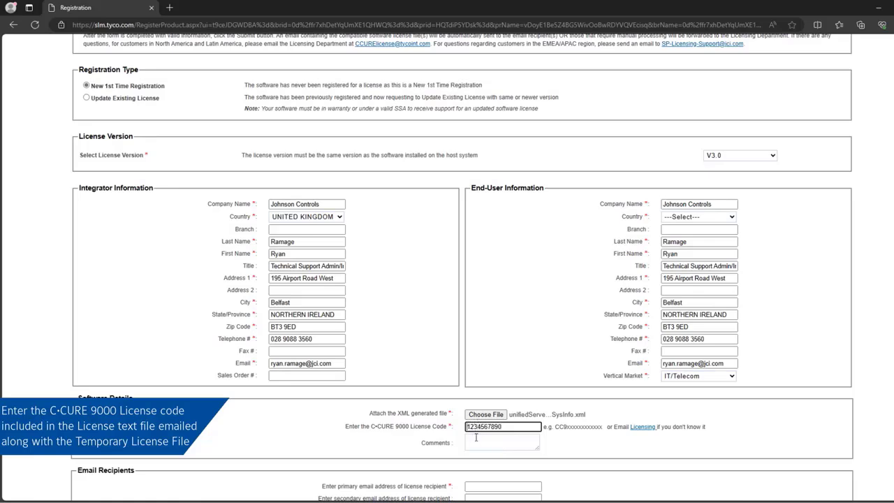
pyautogui.write('CC9')
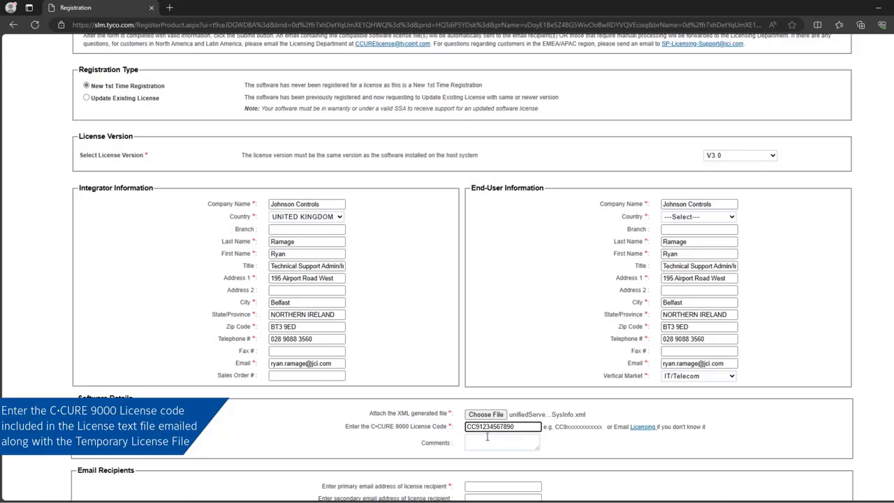
pyautogui.scroll(-3)
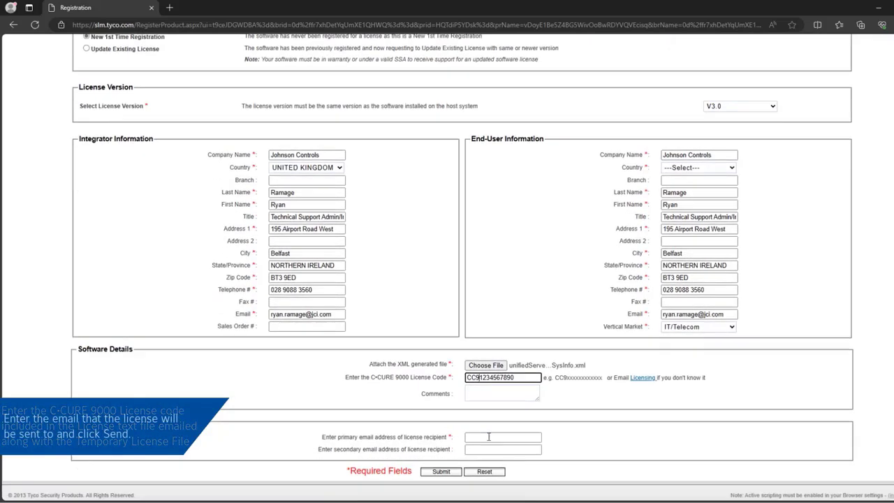
pyautogui.click(502, 437)
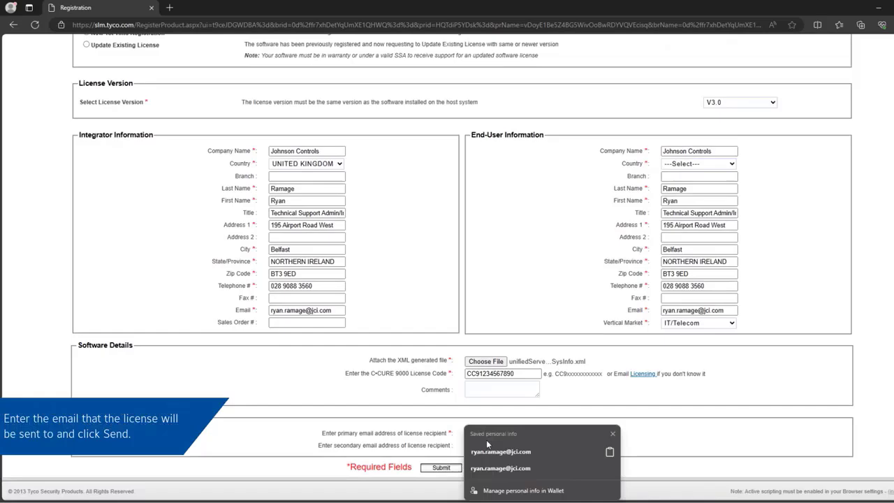
pyautogui.click(500, 452)
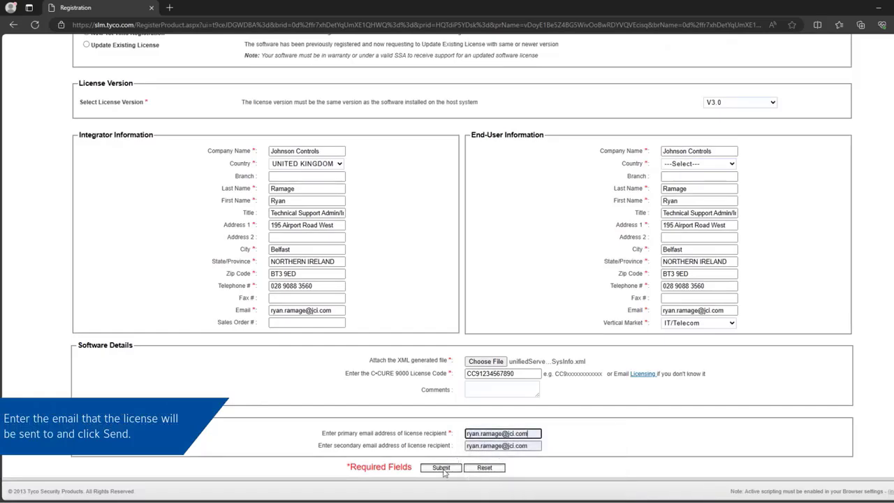
# Launch License Manager from the Licensing desktop shortcut's Open option
pyautogui.rightClick(21, 140)
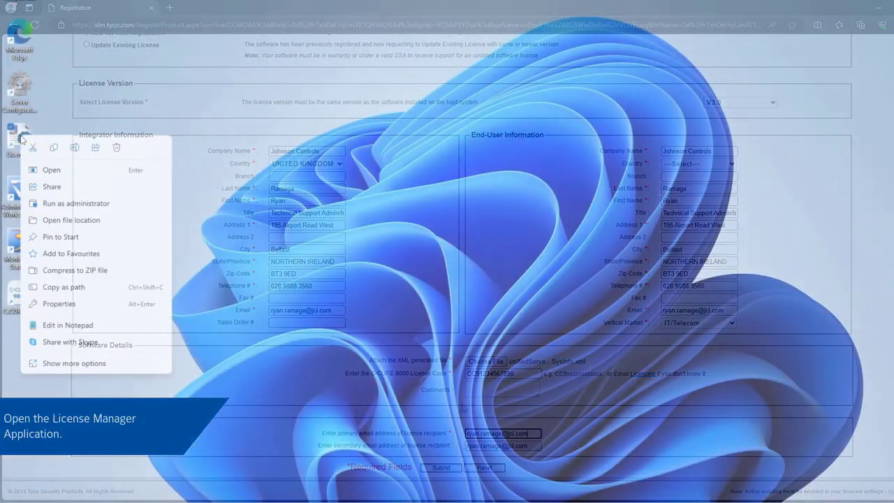
pyautogui.click(51, 170)
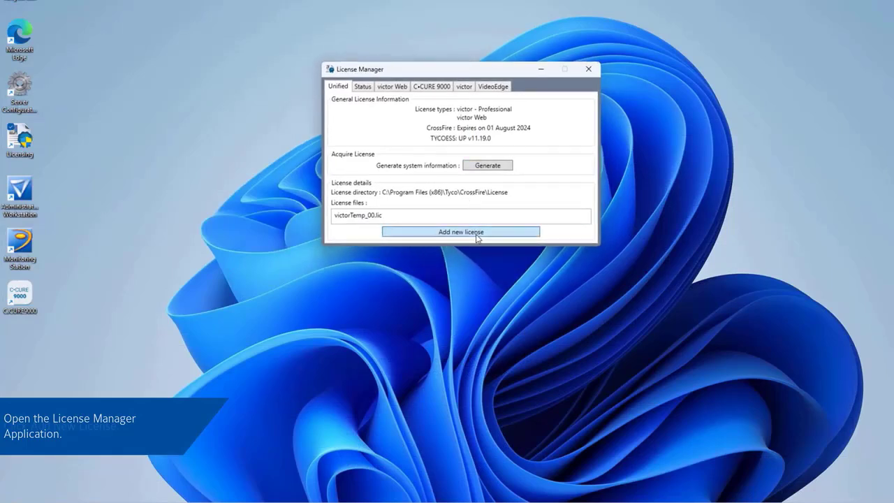
# Add a new license by browsing Documents for the 'uni…' license file
pyautogui.click(460, 231)
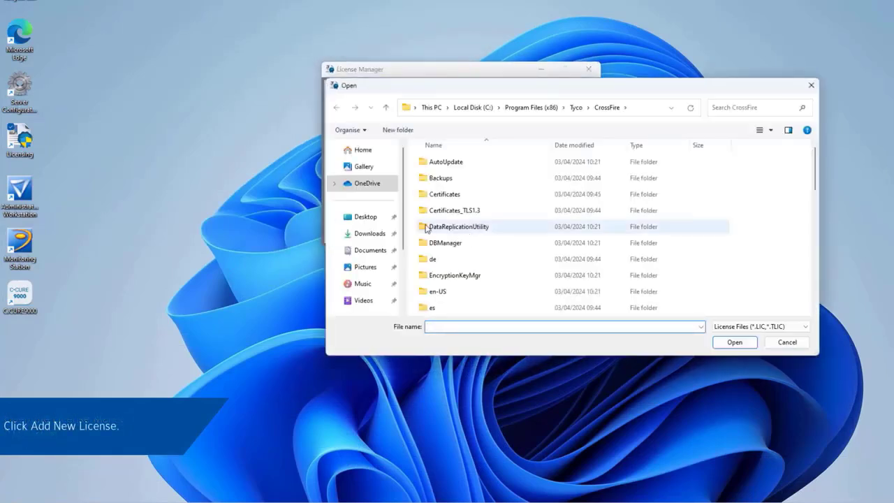
pyautogui.click(370, 250)
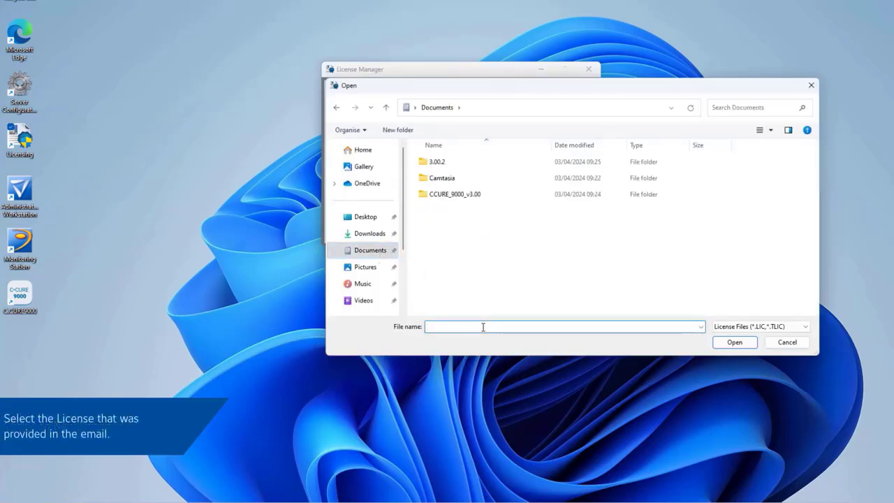
pyautogui.write('uni')
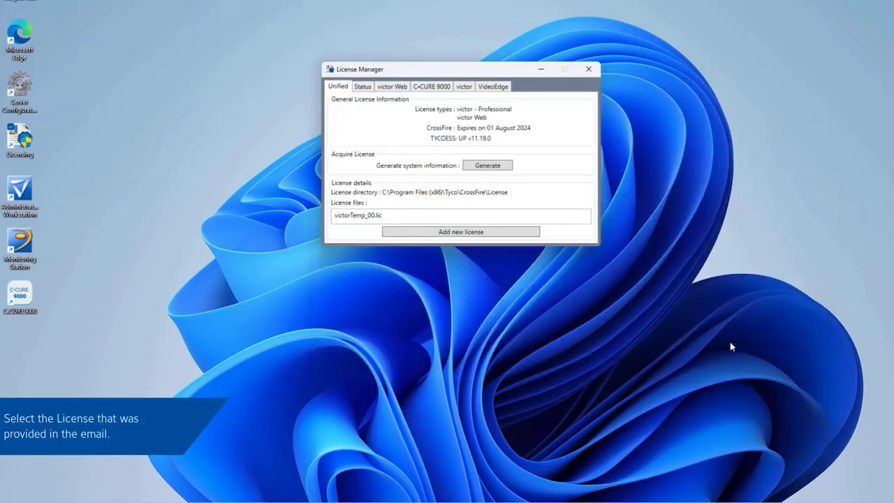
# Confirm Yes to restart all services and apply the new license
pyautogui.click(461, 231)
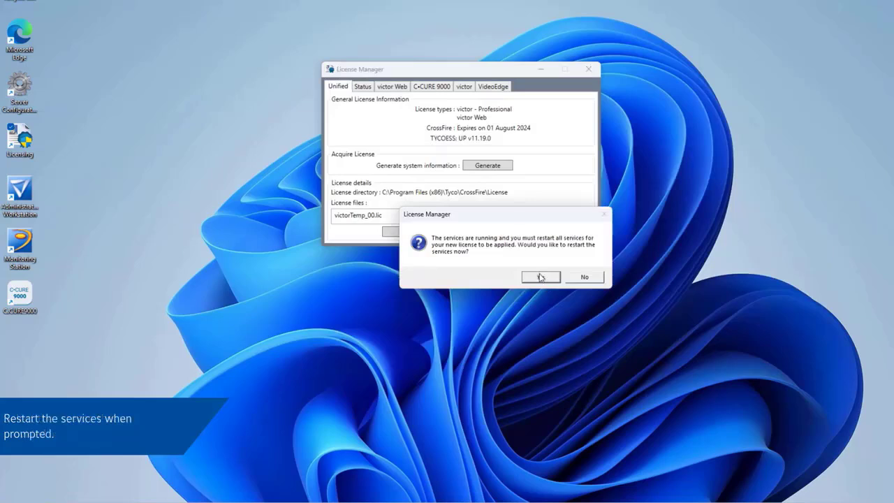
pyautogui.click(541, 276)
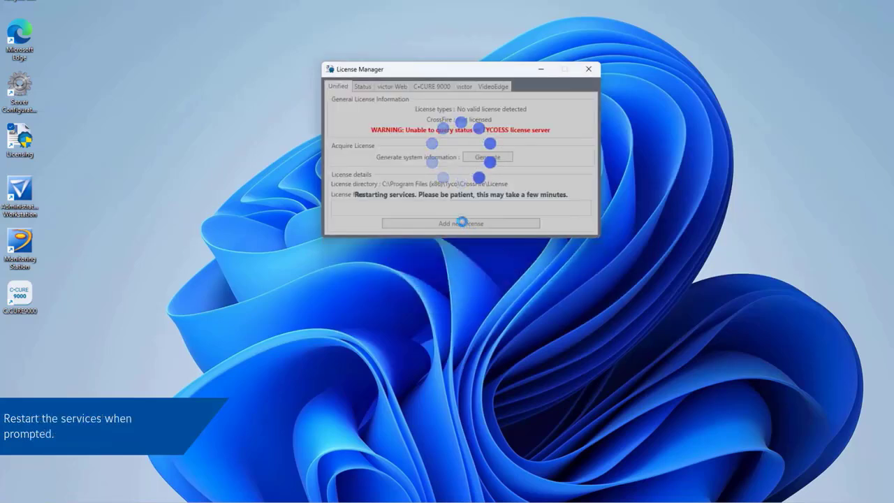